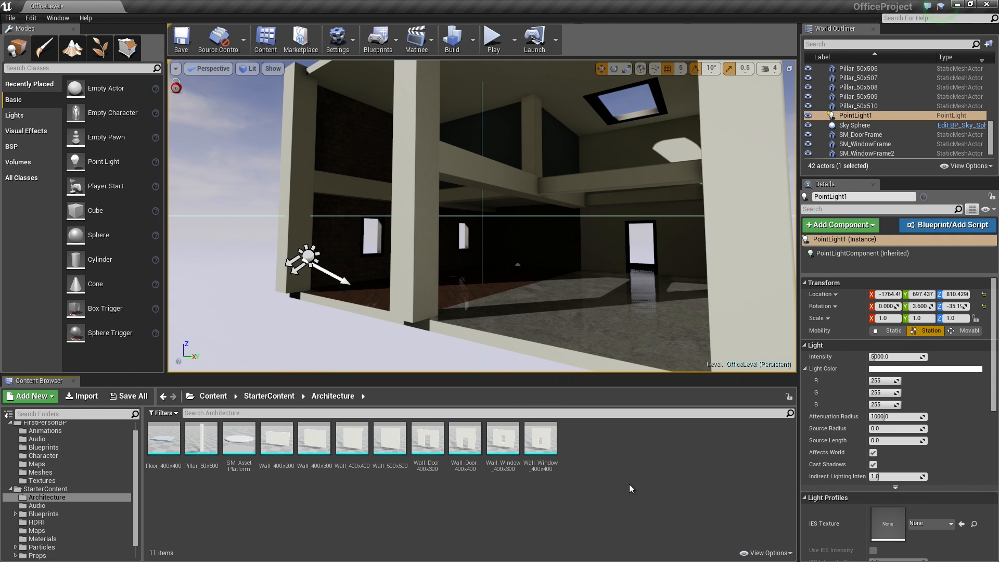
mouse_move(527, 158)
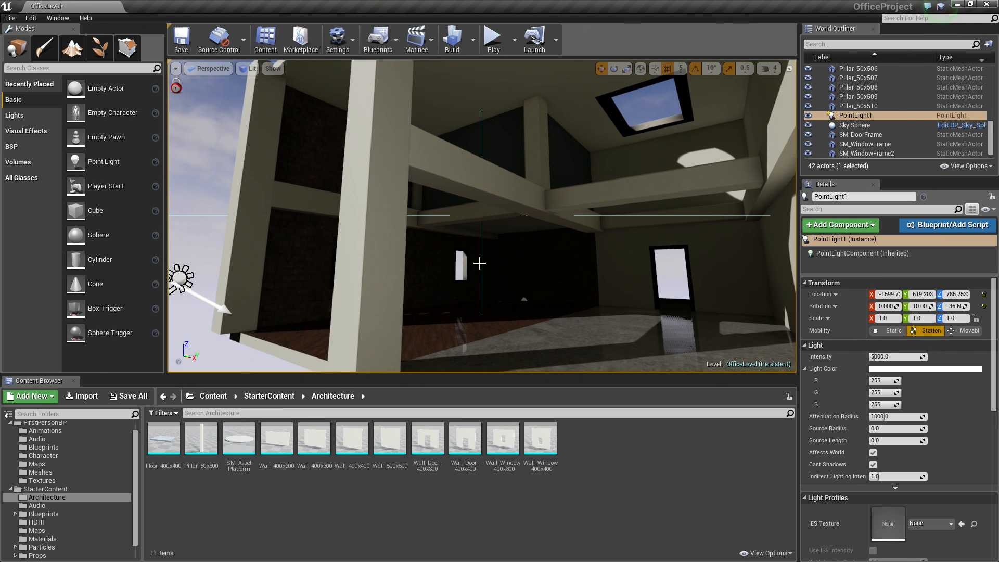
mouse_move(510, 243)
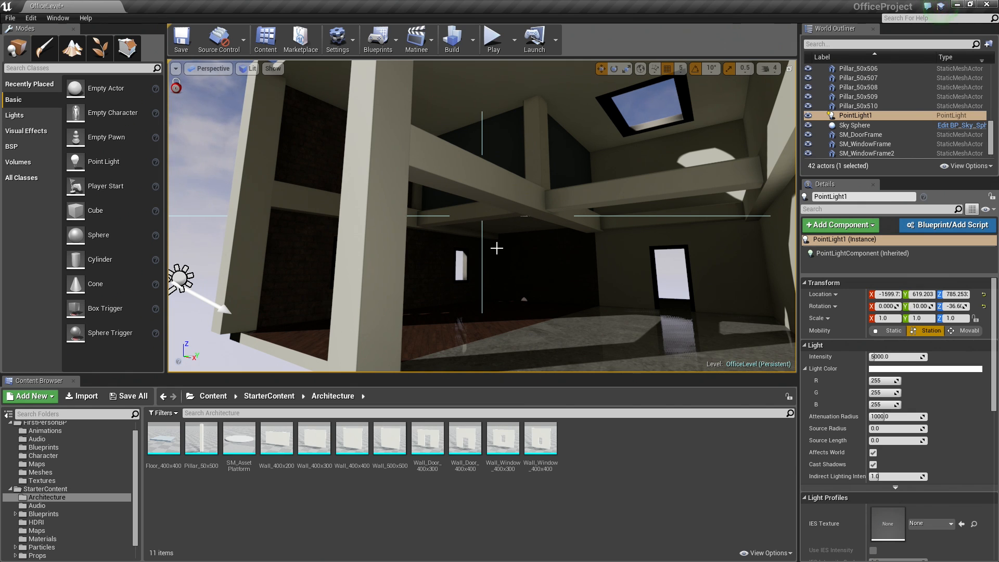
mouse_move(519, 258)
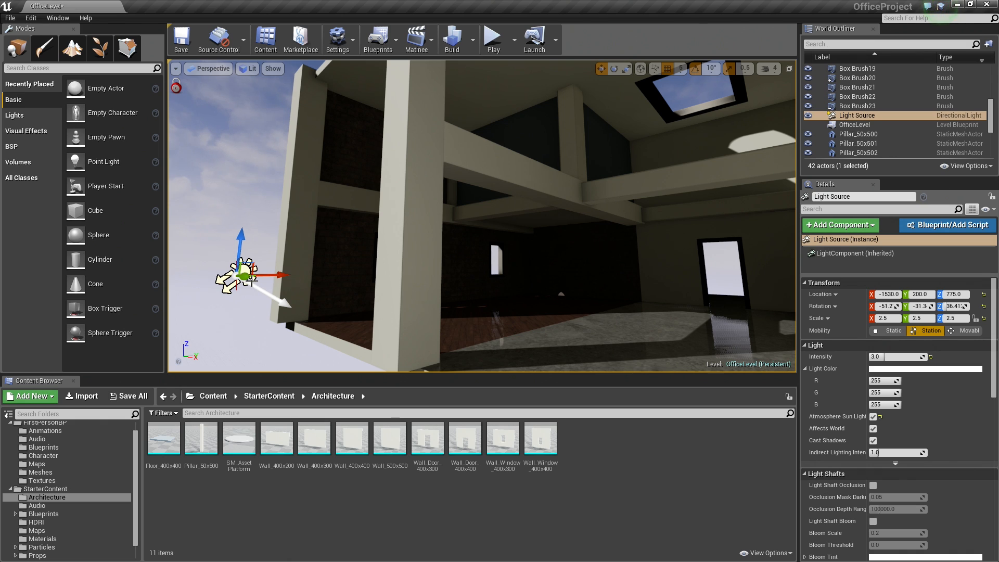
- Tint the directional light a pale warm orange and set its Intensity to 10
click(887, 331)
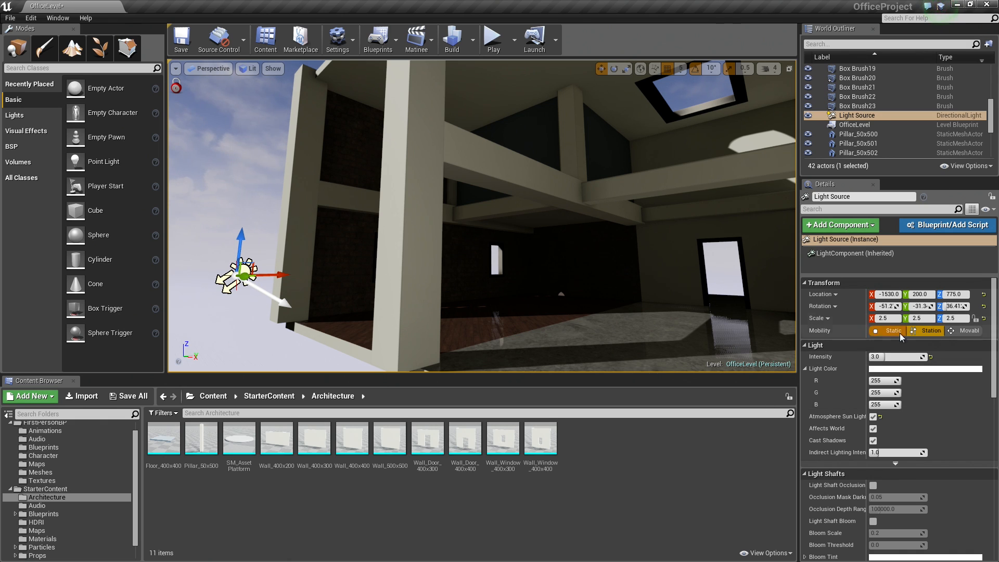
click(926, 331)
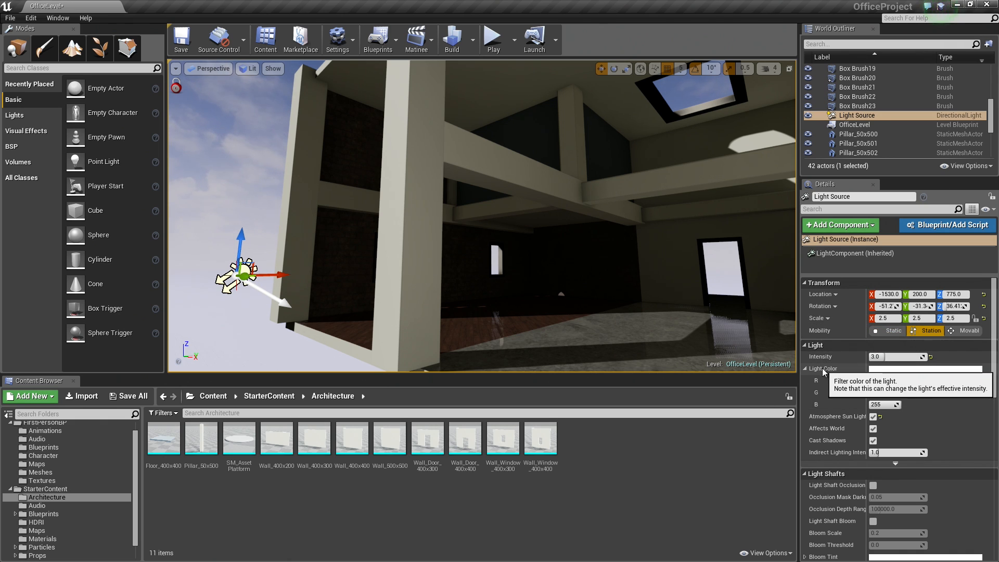
mouse_move(806, 375)
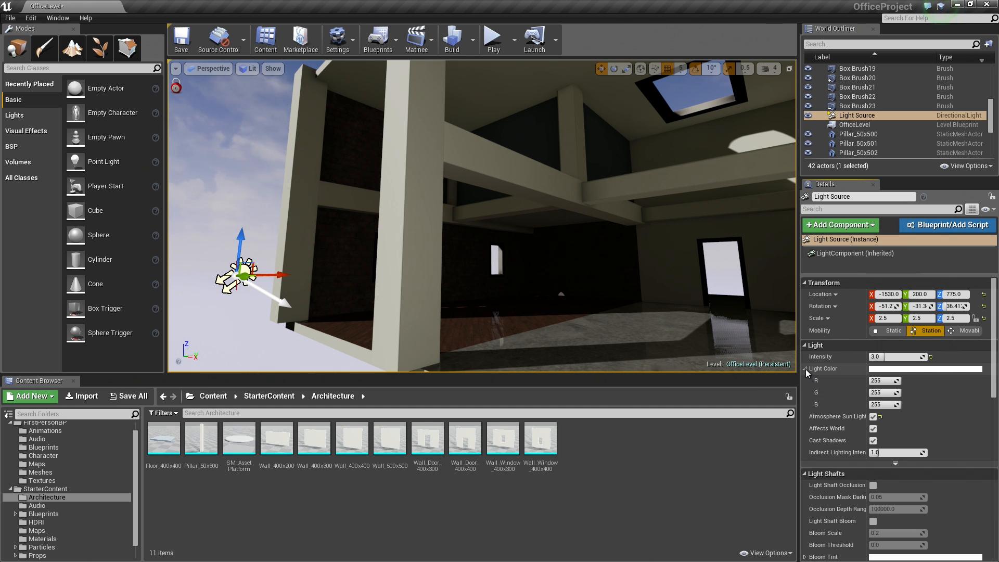
click(925, 369)
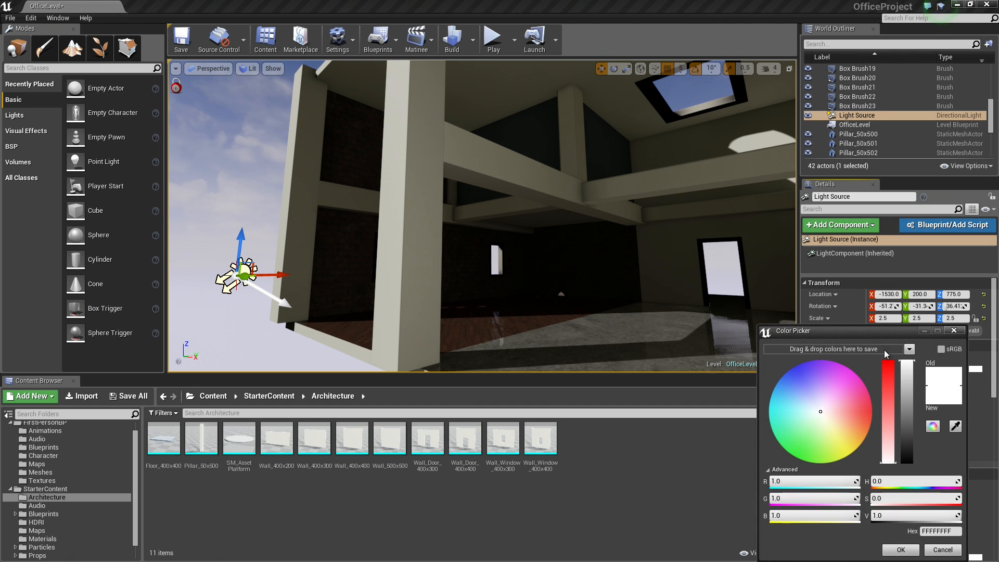
click(623, 387)
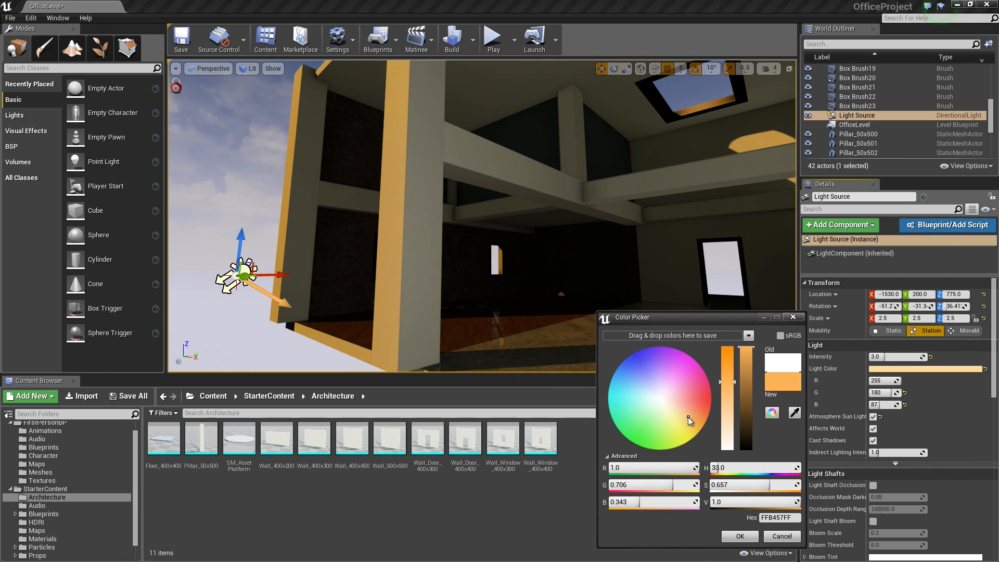
click(665, 411)
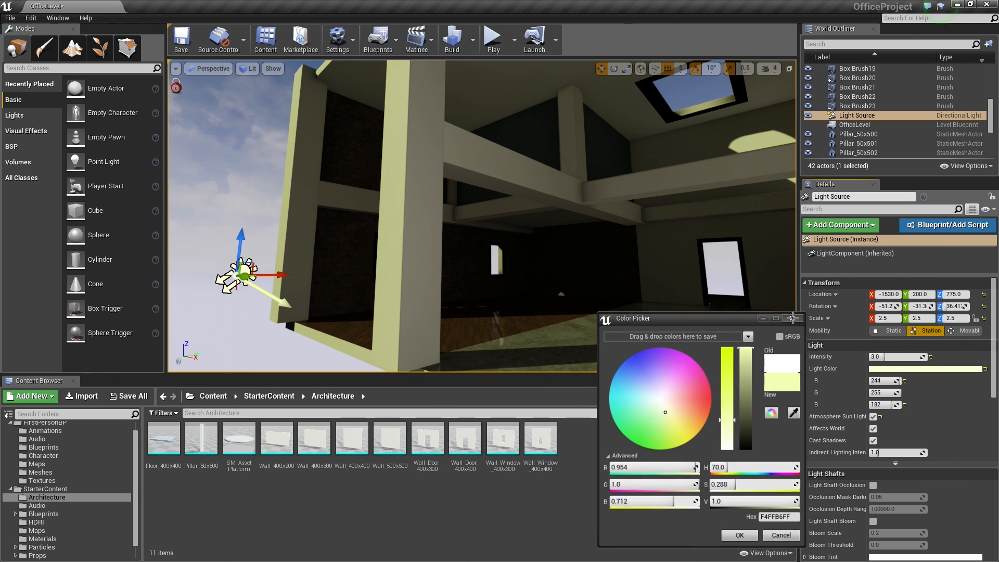
click(738, 536)
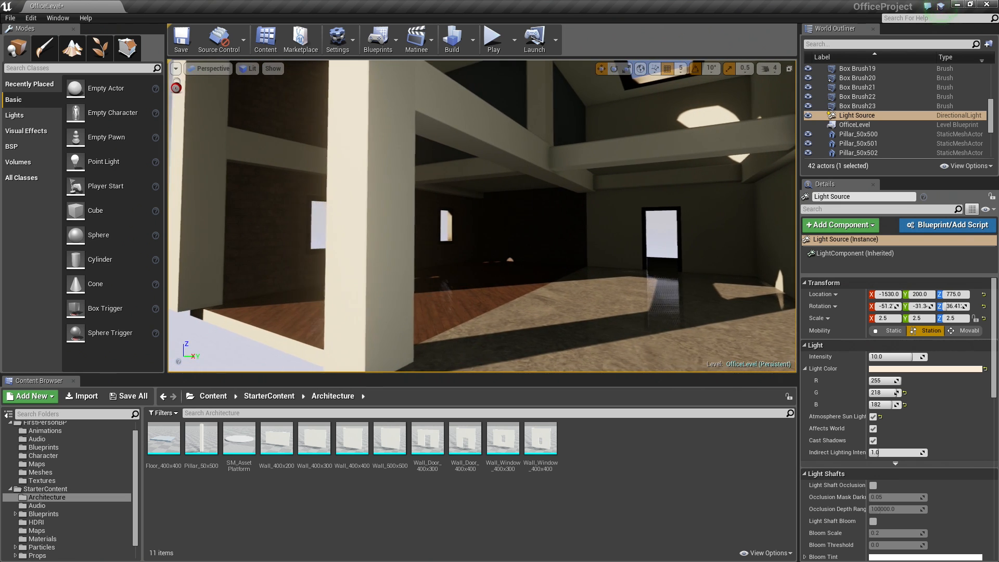
- Run Build to bake the warm sunlight and shadows into the office level
click(452, 37)
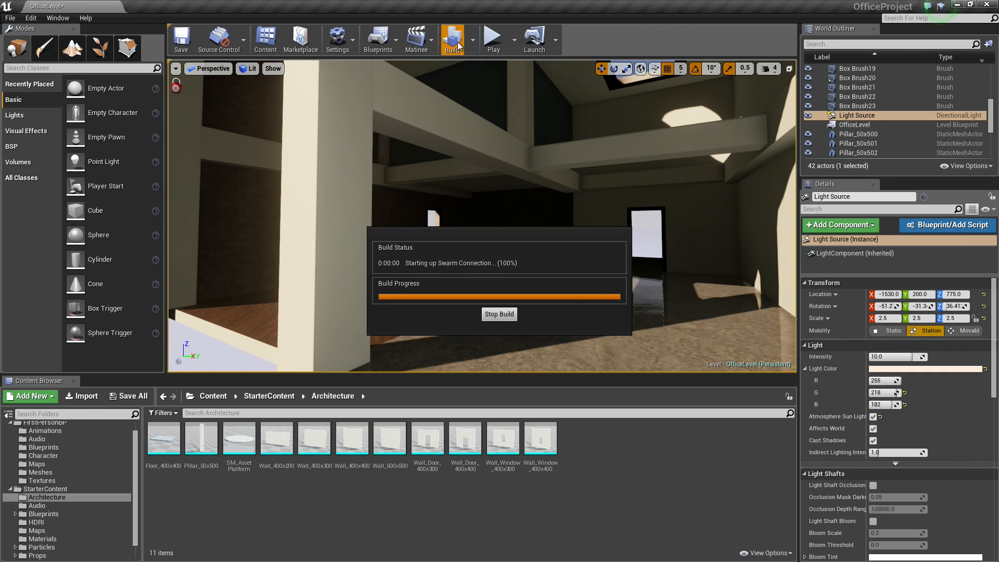
click(453, 39)
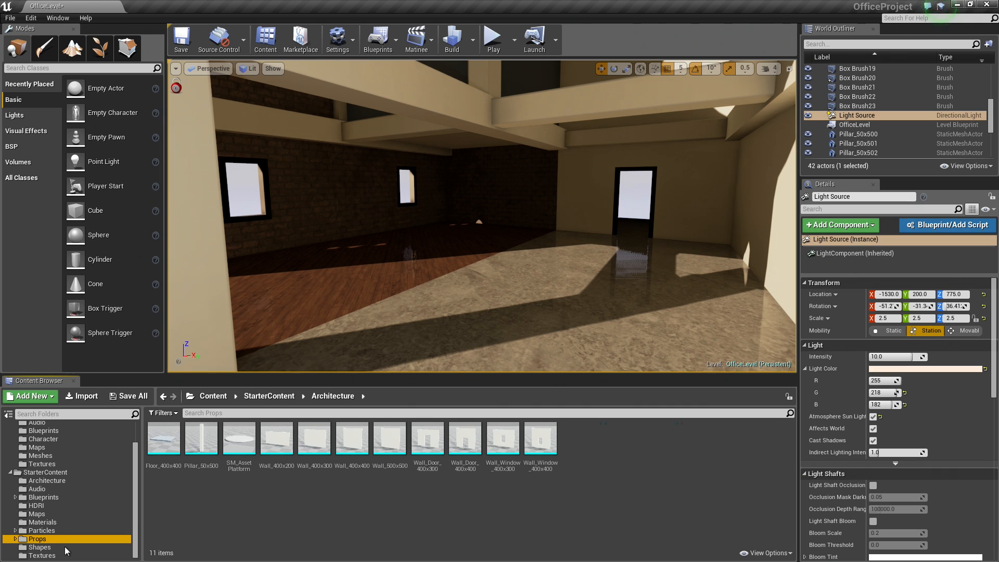
- Place SM_PillarFrame from StarterContent Props against a lower-floor wall pillar
click(38, 539)
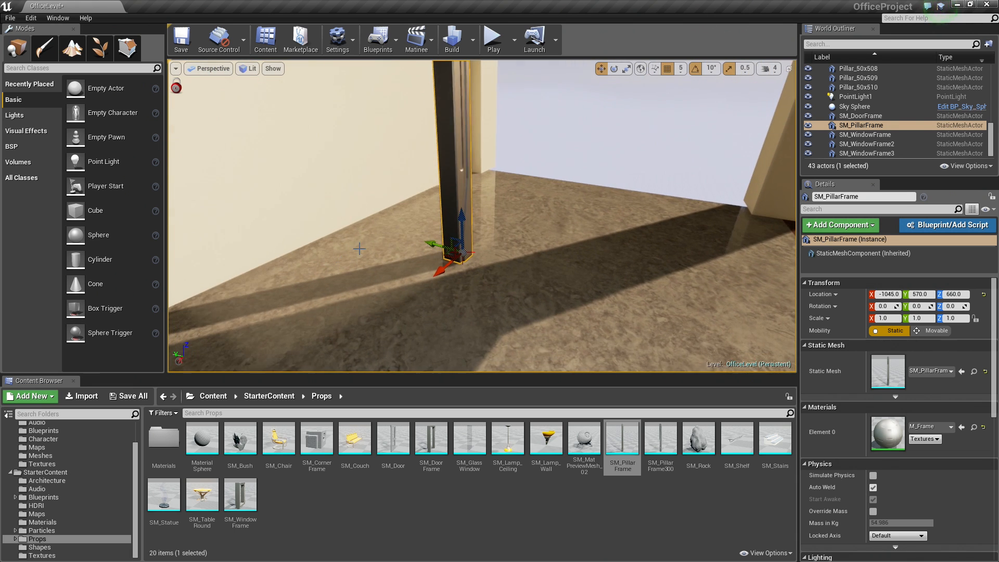
drag(459, 255, 363, 220)
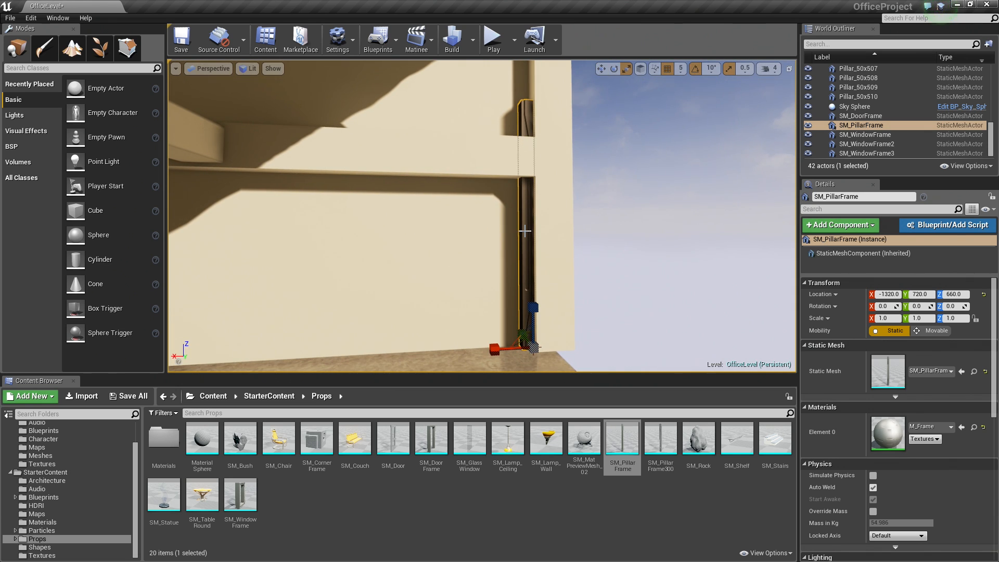
mouse_move(738, 69)
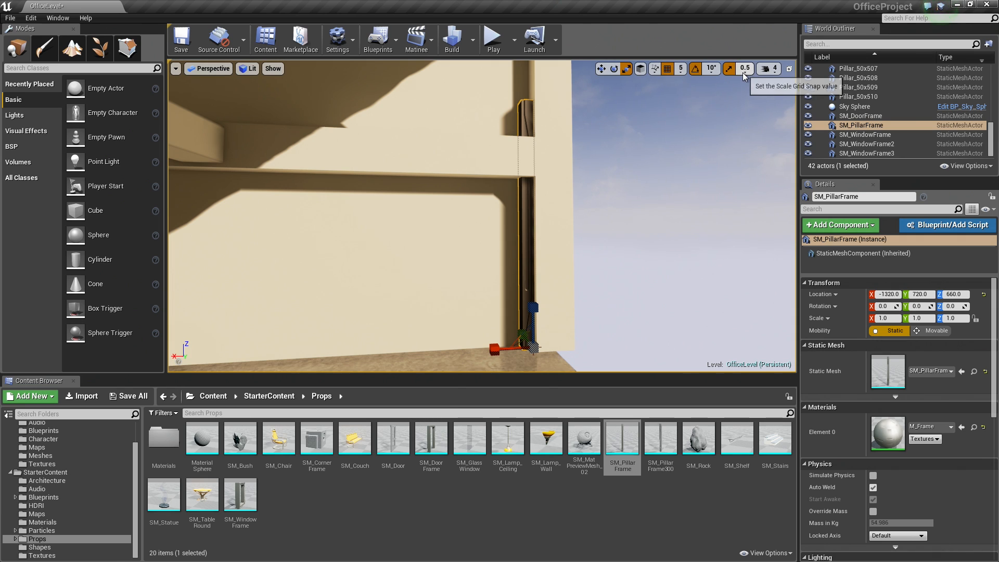
- Choose a Scale Grid Snap increment below 0.5, such as 0.25
click(742, 68)
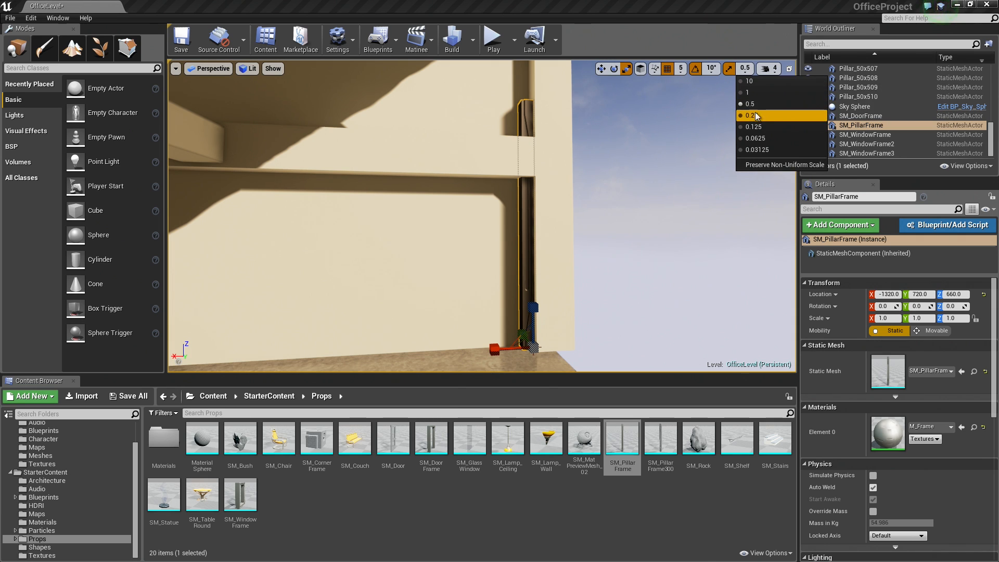
click(755, 139)
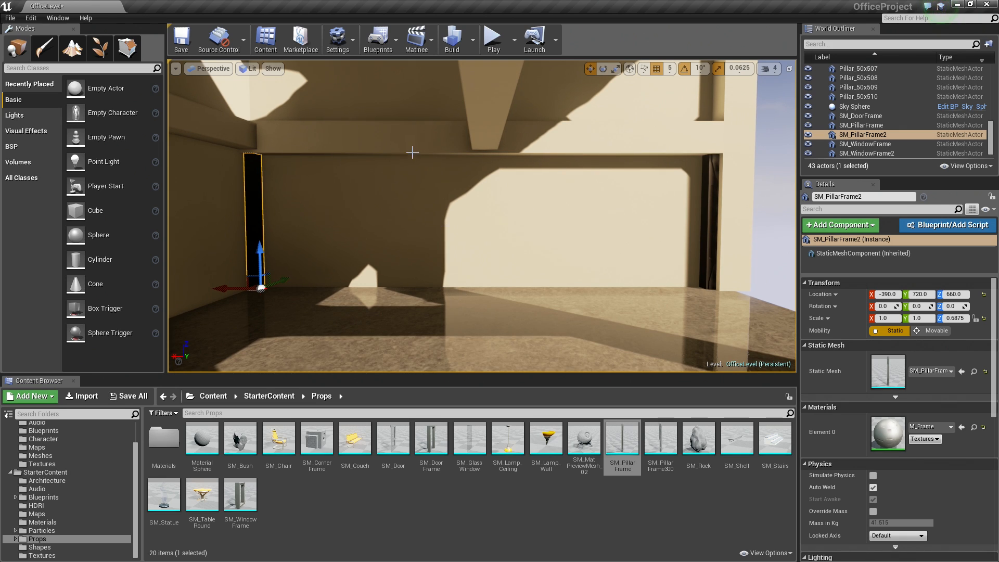
mouse_move(566, 297)
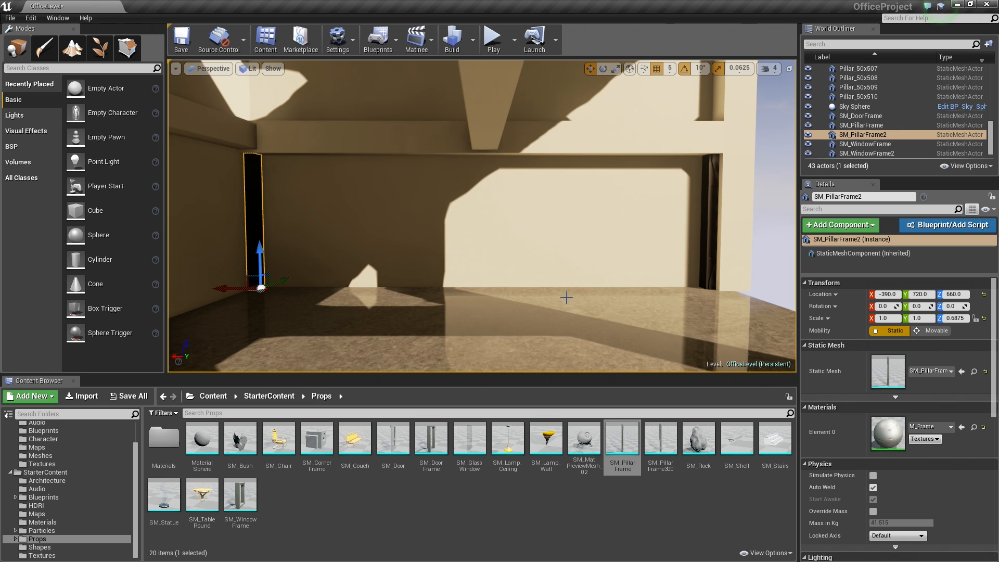
mouse_move(420, 251)
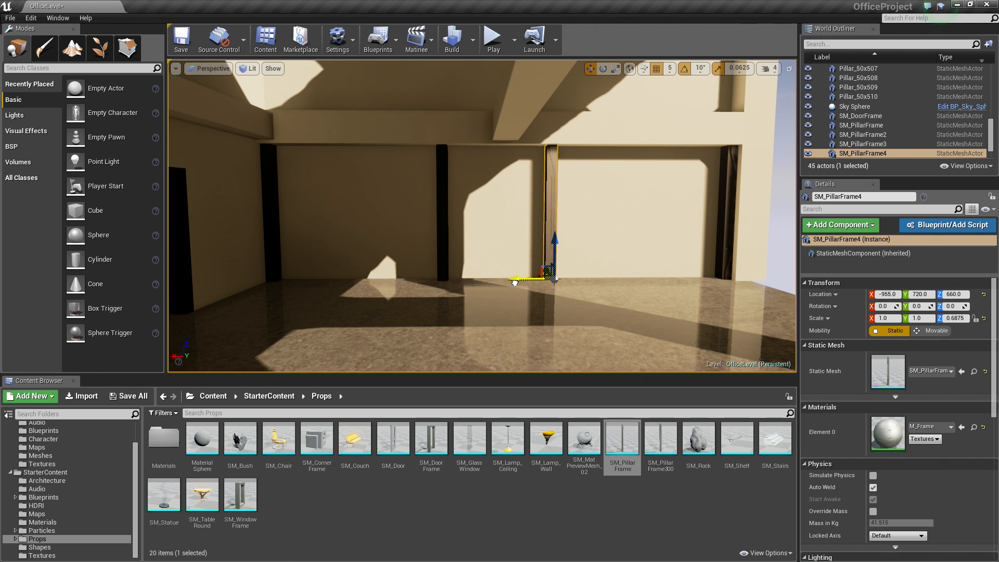
- Slide SM_PillarFrame3 along X to about -680 against the back wall
drag(513, 282, 533, 282)
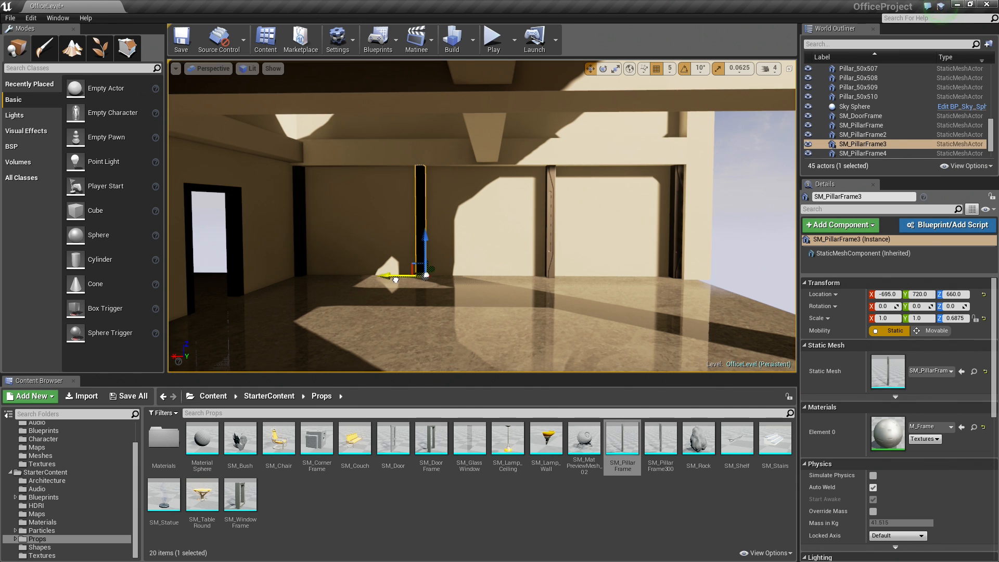
drag(397, 277, 382, 275)
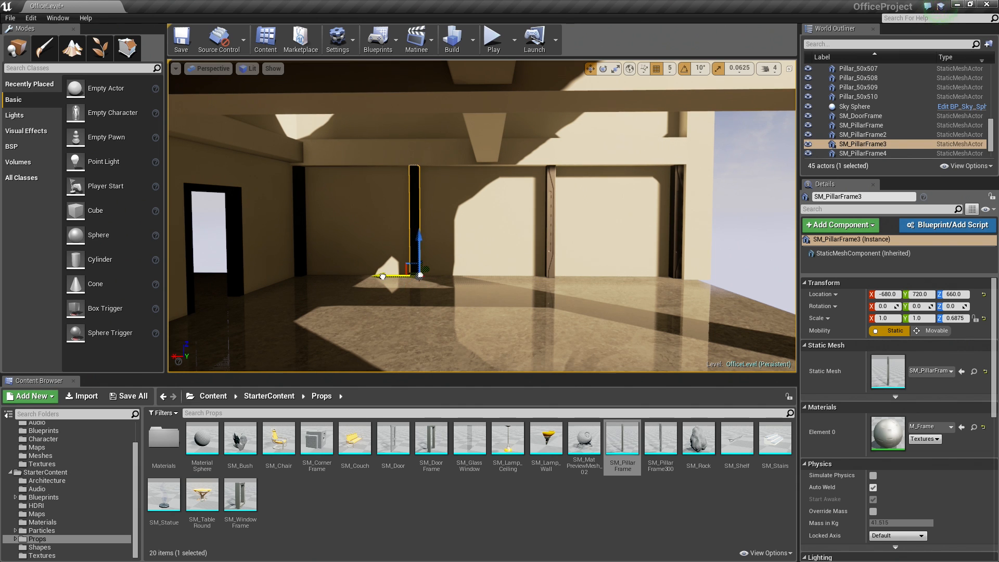
drag(420, 275, 381, 284)
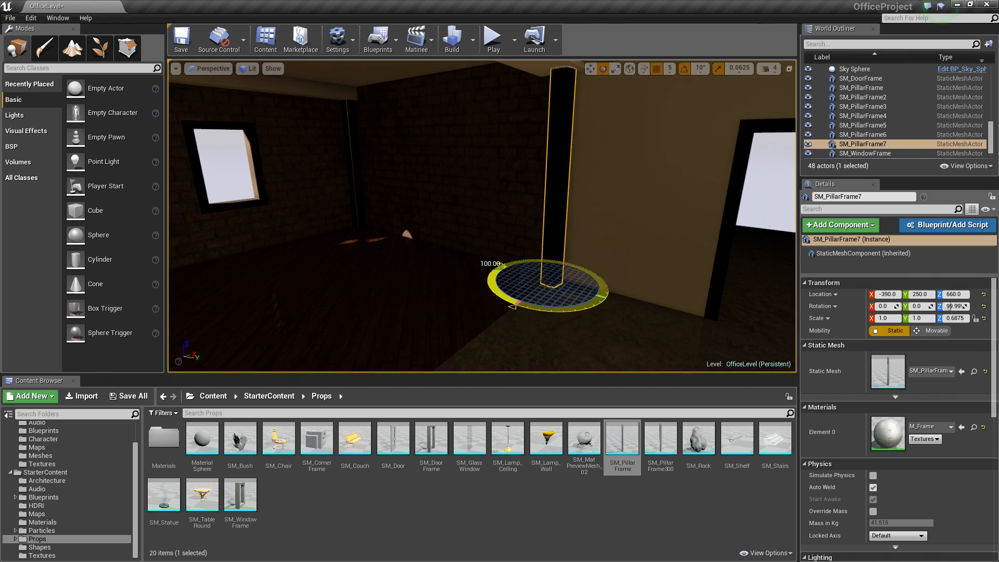
- Rotate SM_PillarFrame7 90° around Z to line the dark room's side wall
drag(491, 263, 561, 258)
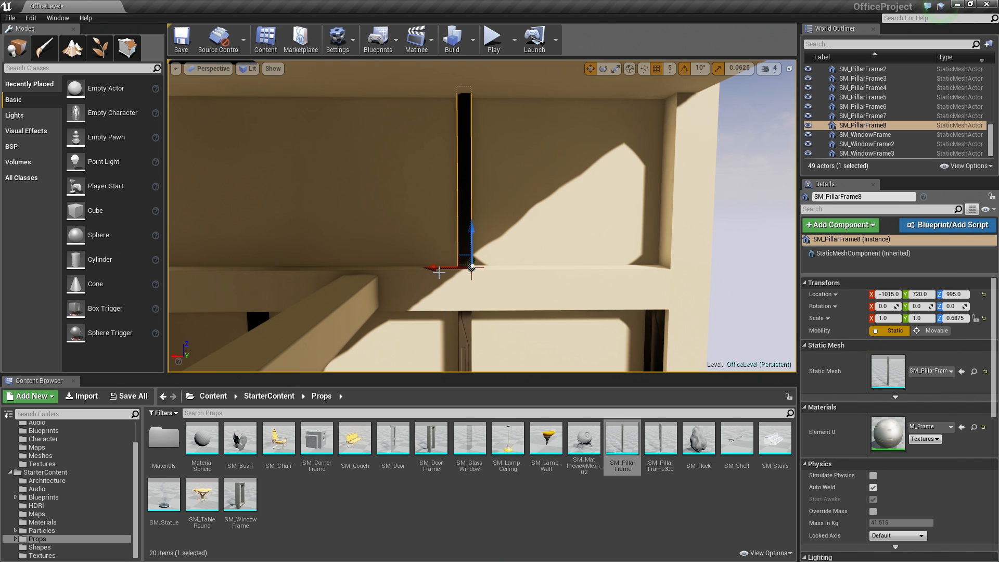
- Move the raised pillar frame along the upper beam to X -1320, into the window corner
drag(428, 269, 627, 270)
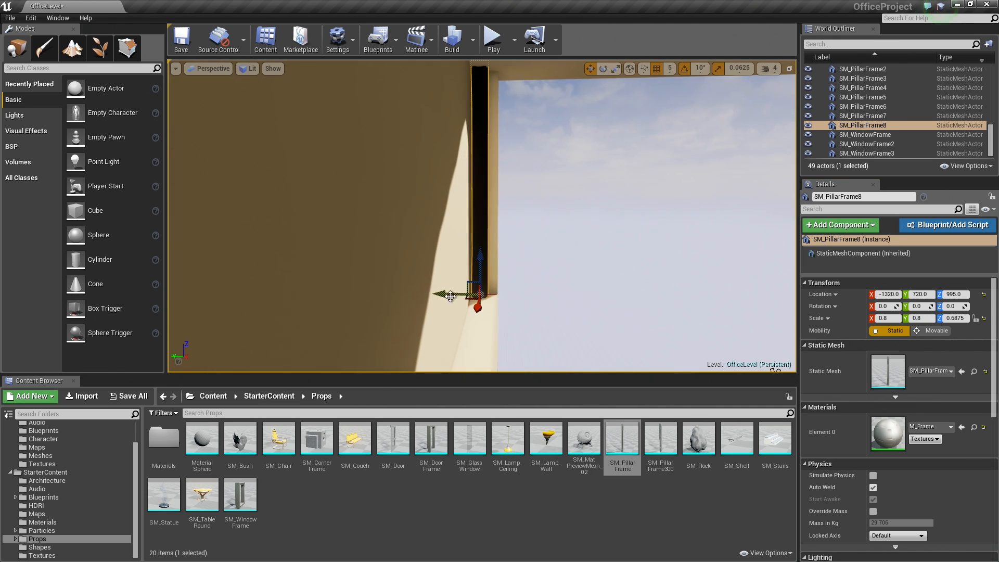
drag(451, 295, 475, 307)
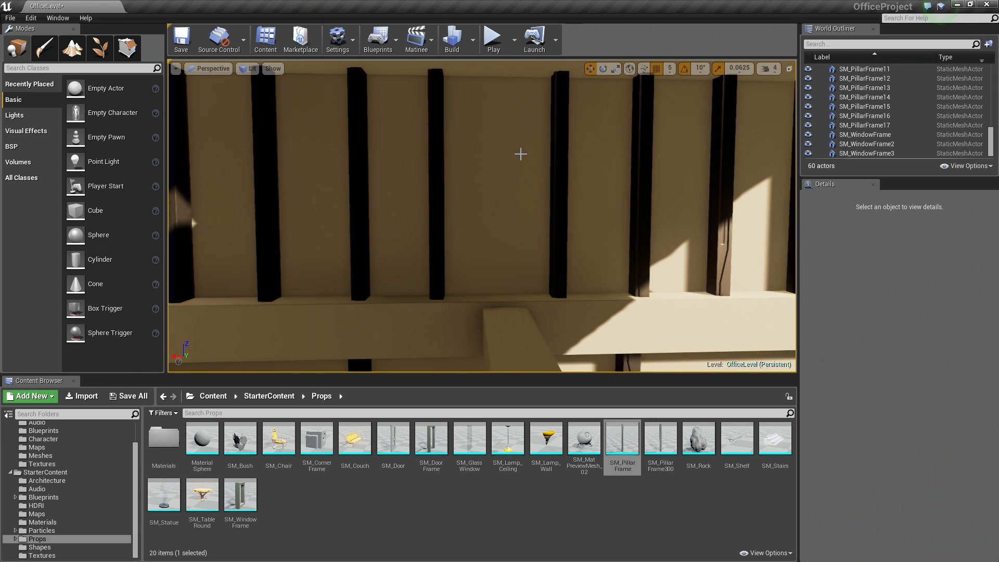
- Alt-drag evenly spaced SM_PillarFrame copies along the upper-floor wall
drag(519, 154, 437, 196)
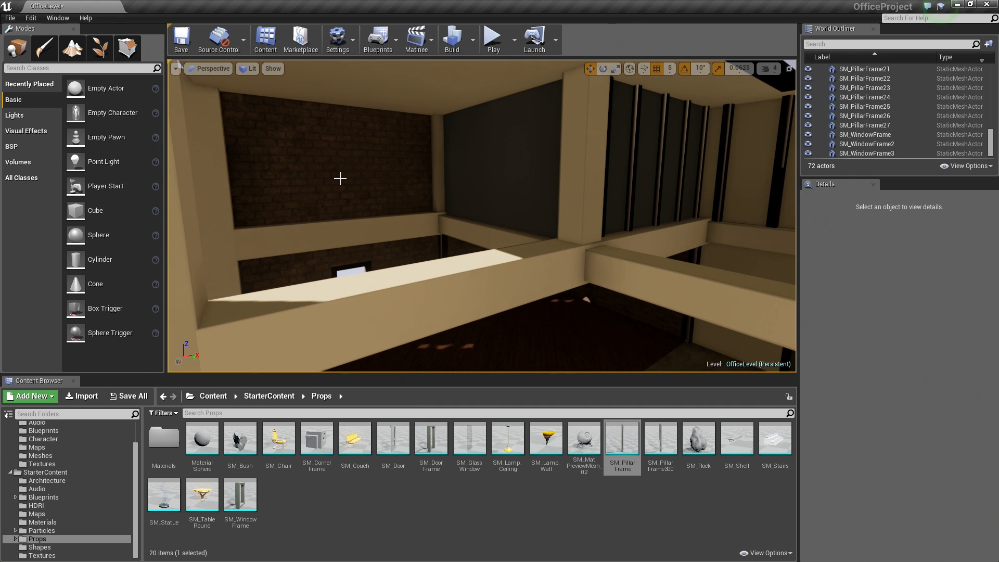
mouse_move(428, 192)
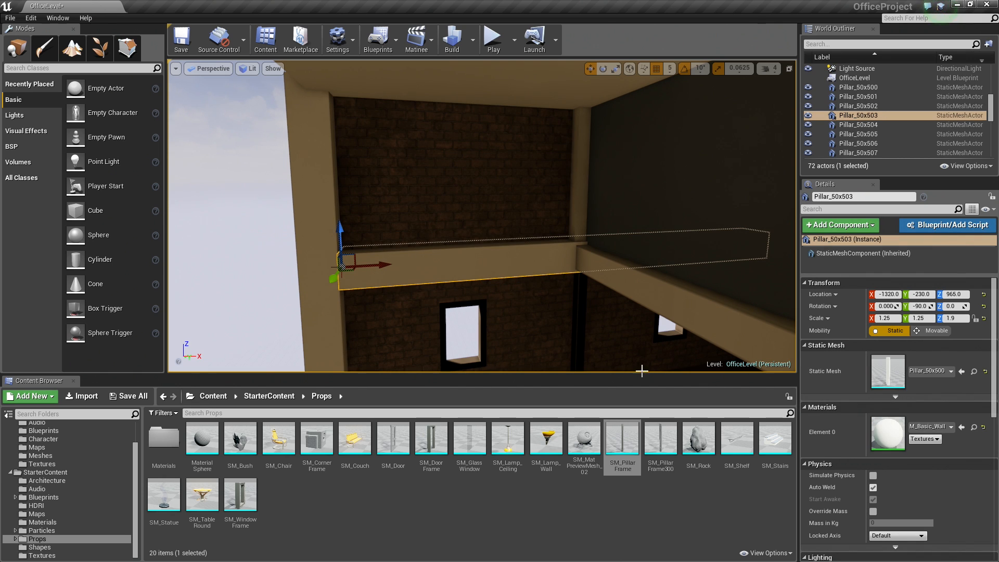
mouse_move(439, 281)
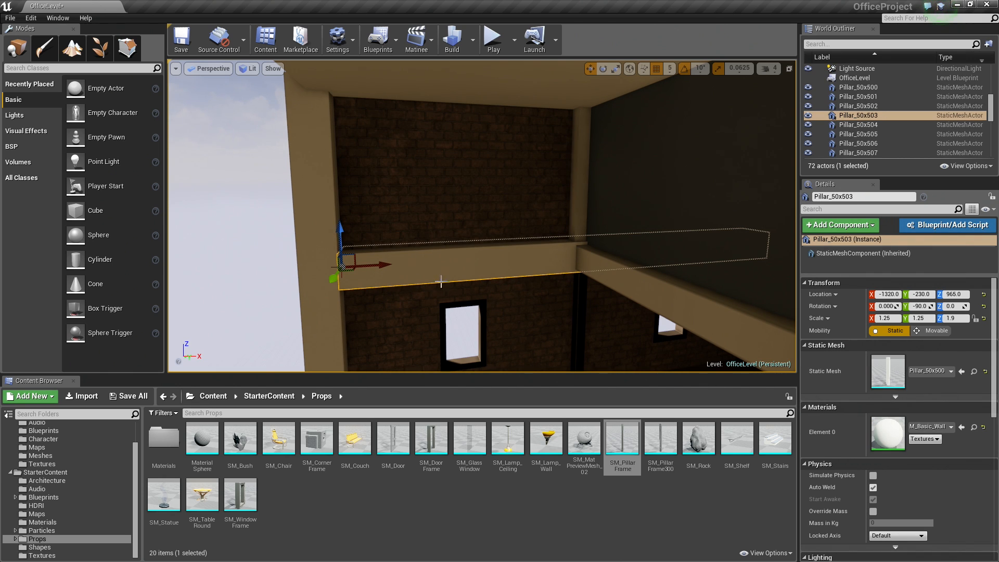
mouse_move(850, 389)
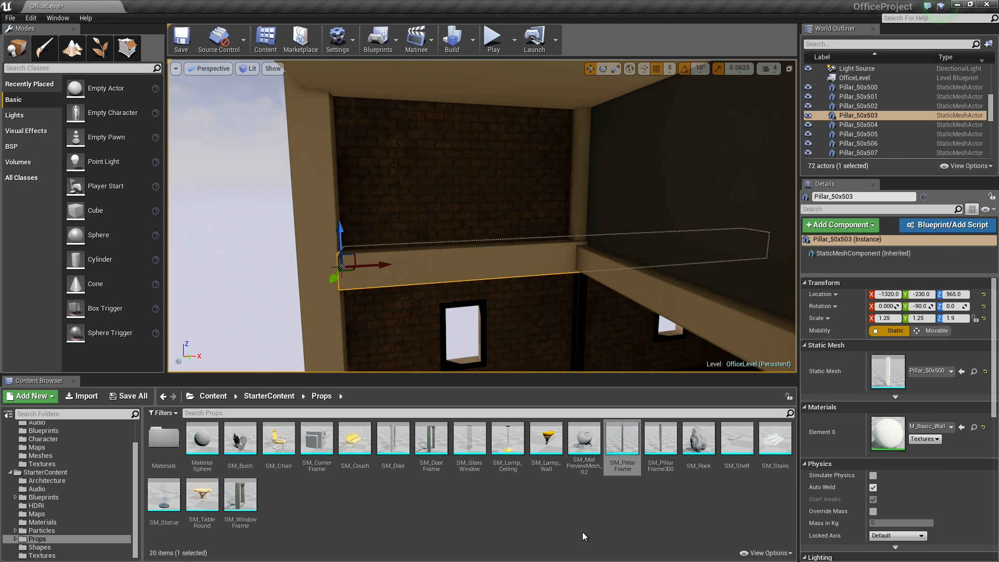
mouse_move(888, 432)
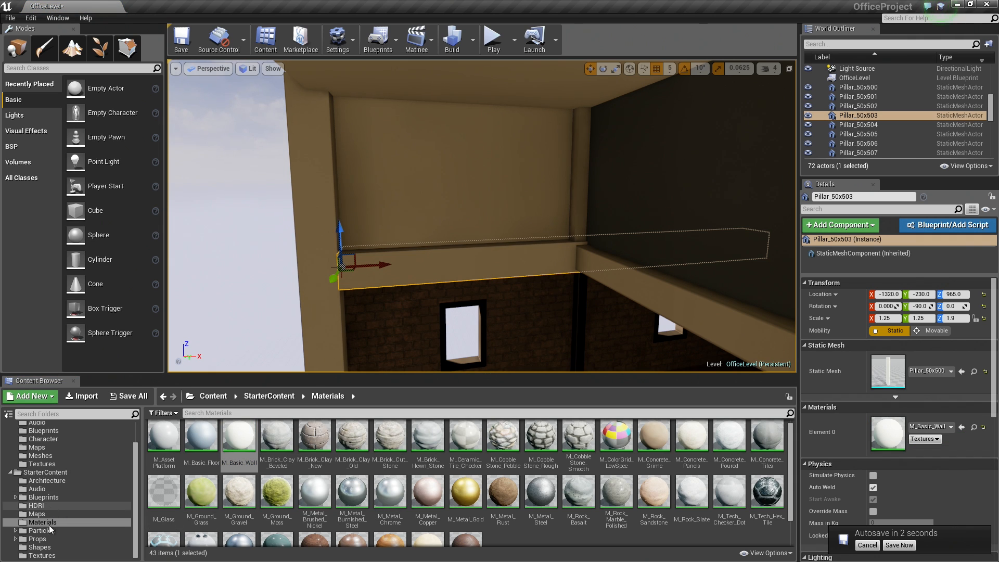
mouse_move(42, 522)
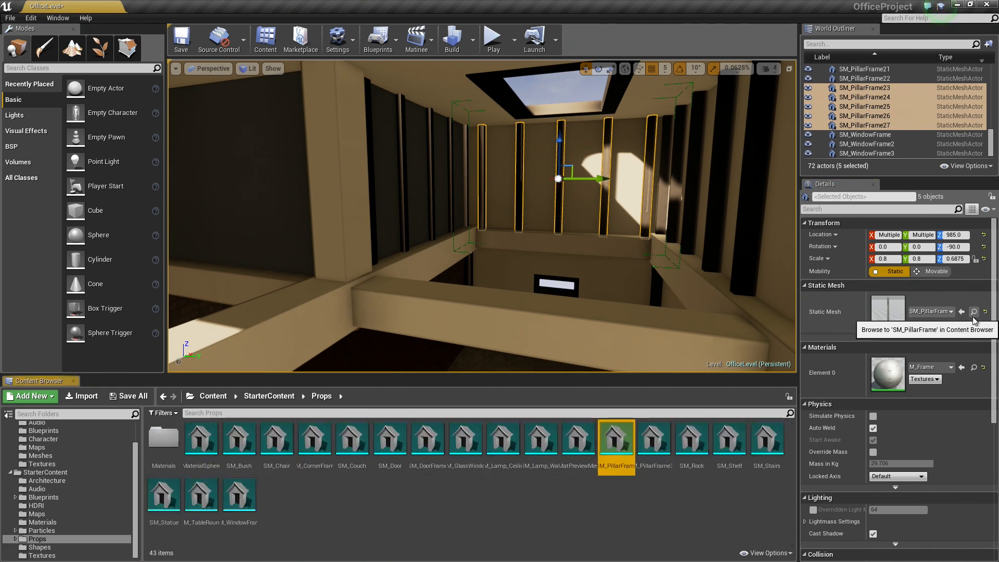
- Move five copied pillar frames onto the upper wall and raise them to Z 990
click(973, 312)
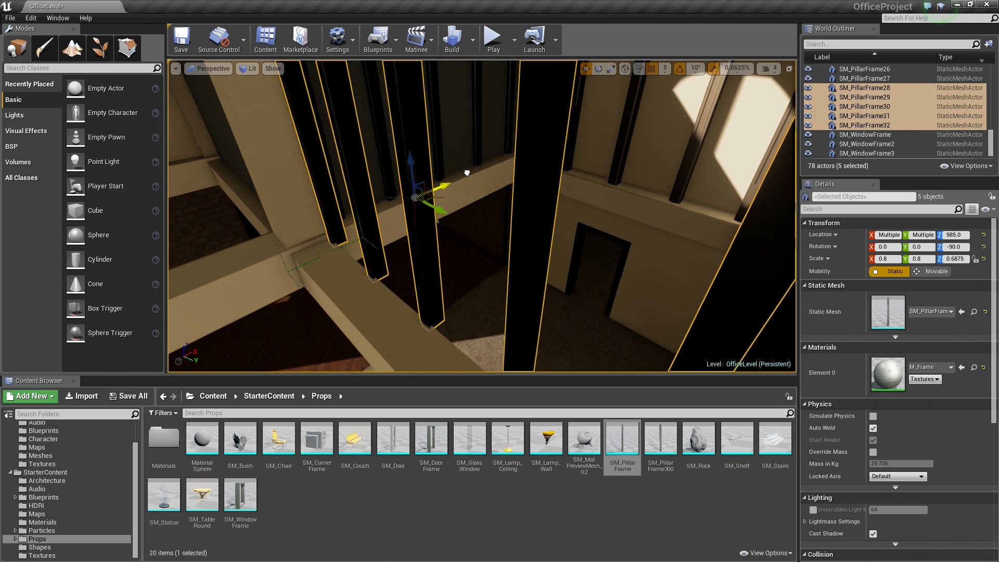
drag(465, 191, 528, 281)
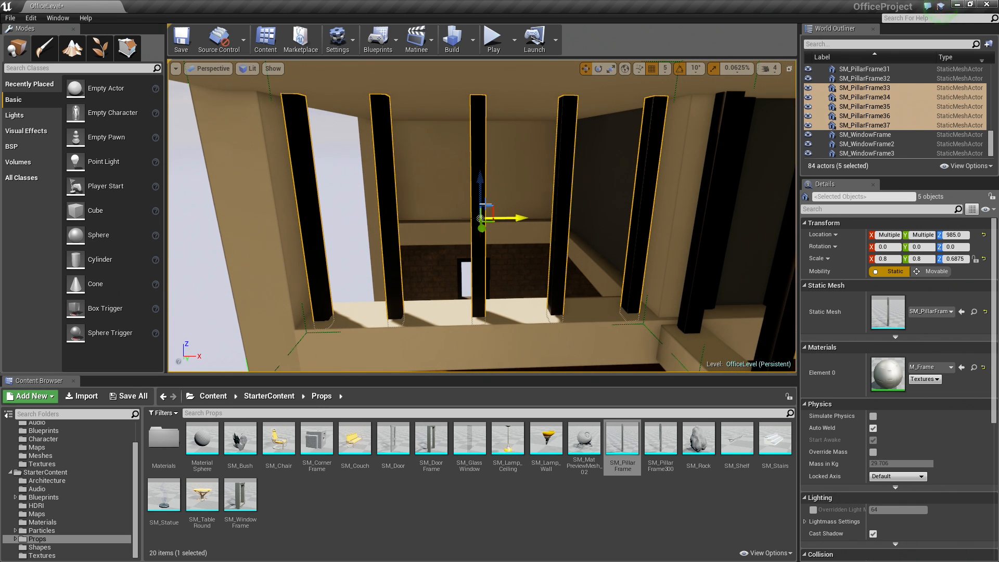
drag(479, 191, 480, 178)
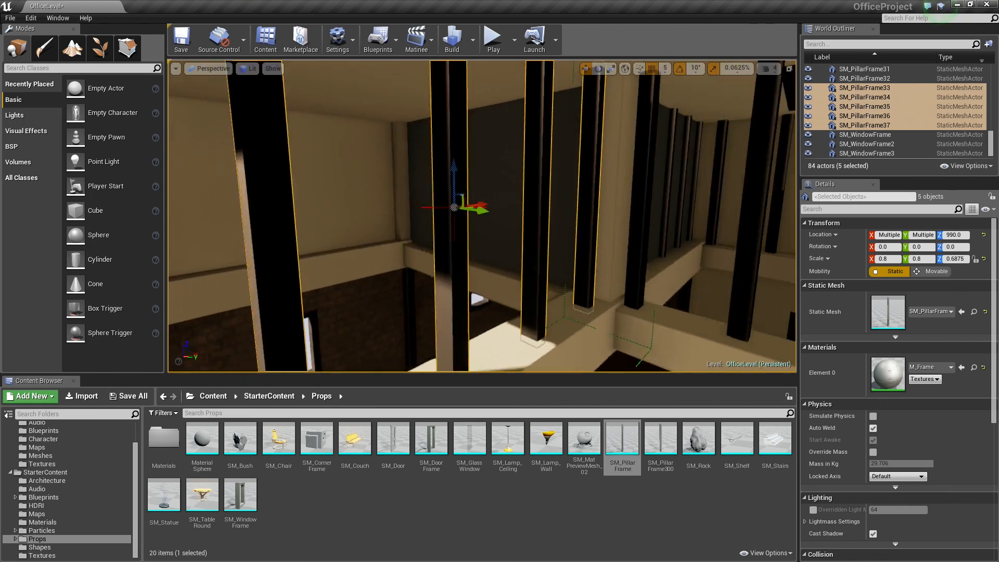
- Duplicate the five pillar frames, rotated -90° on Z, onto the adjacent upper wall
drag(484, 216, 637, 185)
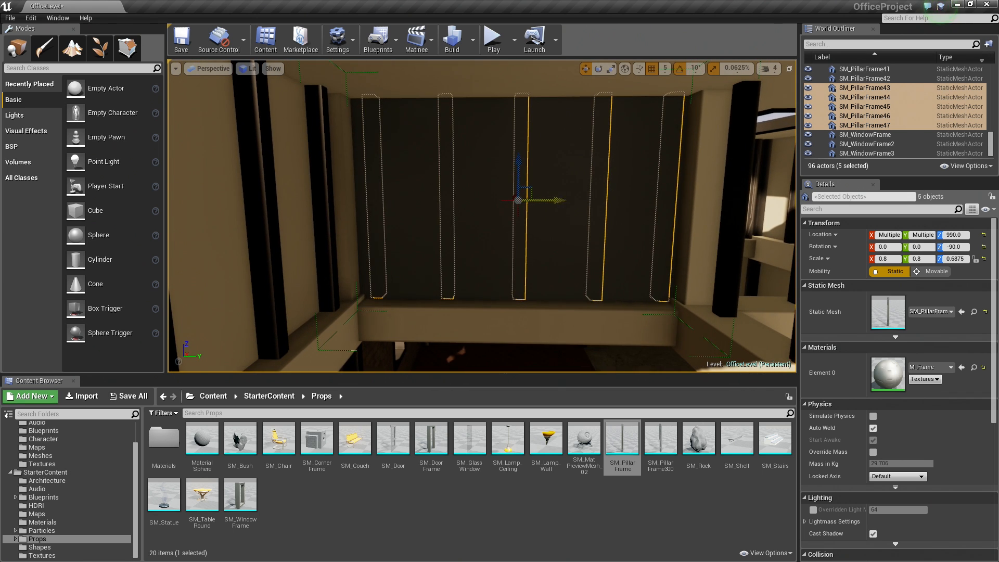
- Lower the five rotated pillar frames to Location Z 985, snug against their wall
drag(484, 191, 688, 265)
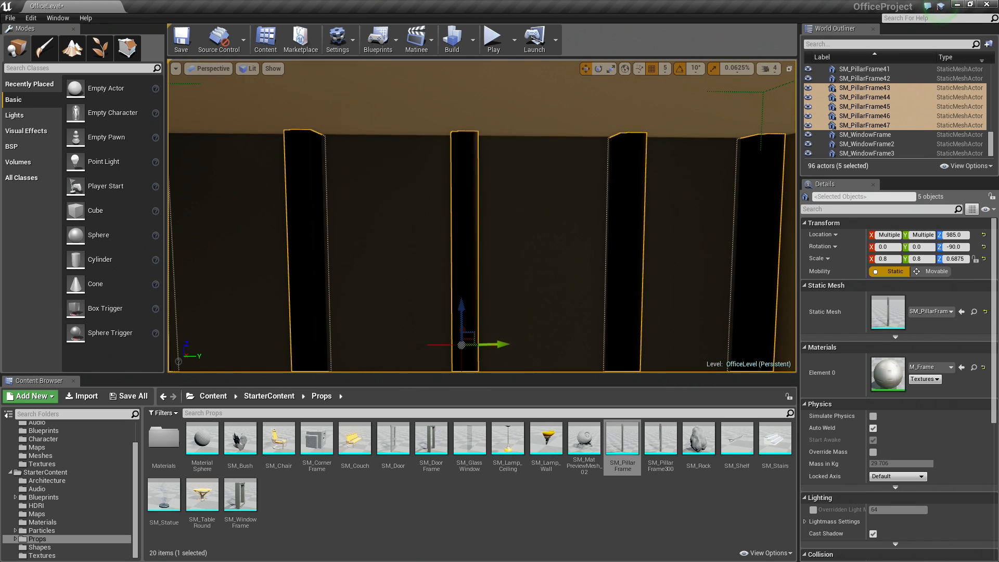
drag(461, 312, 462, 300)
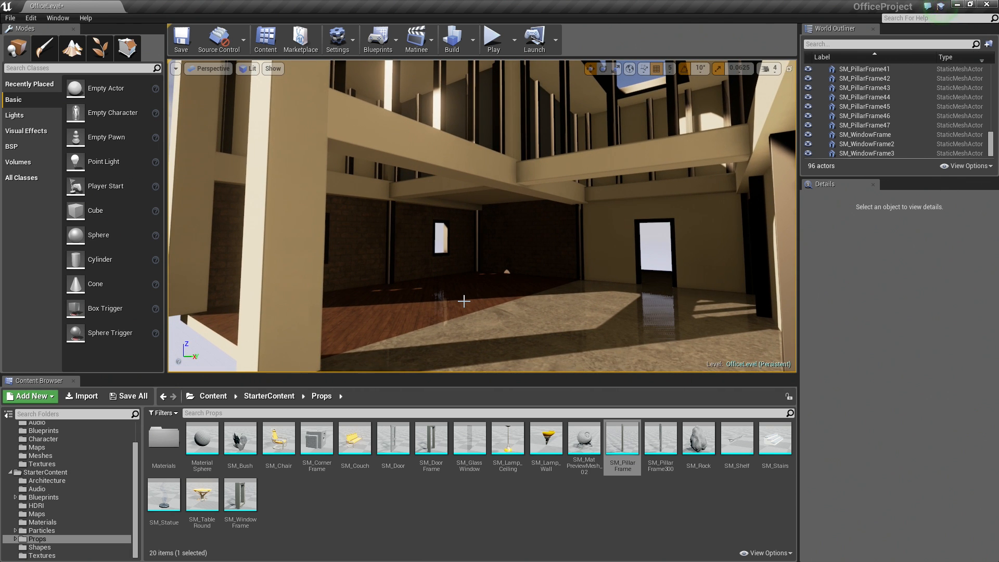
mouse_move(348, 358)
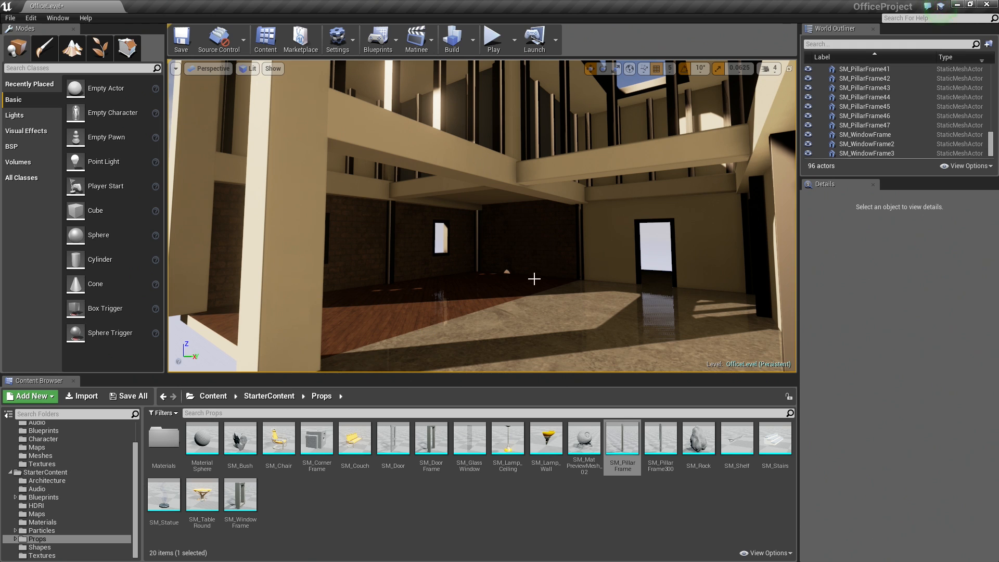
mouse_move(571, 267)
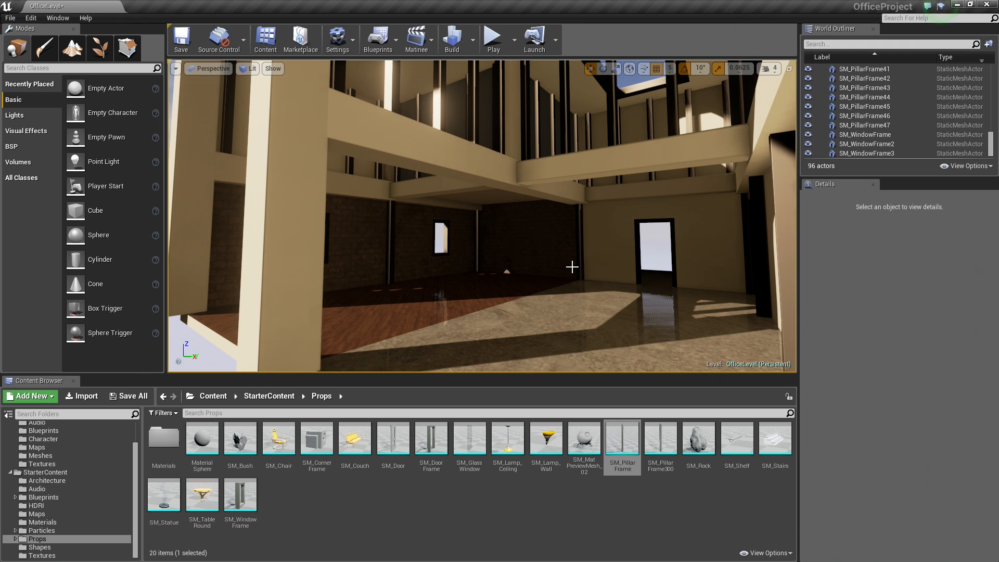